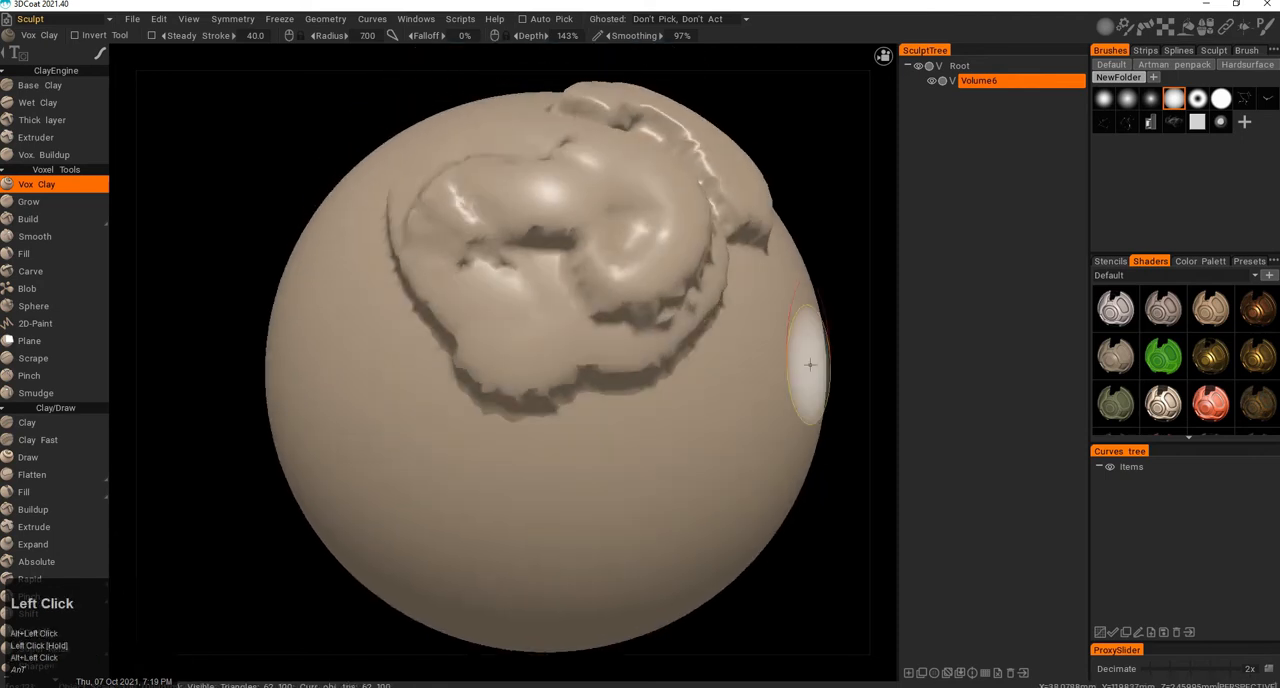
- With the Grow brush, raise a knob plus winding ridges and swirls across the sphere front
left_click(29, 201)
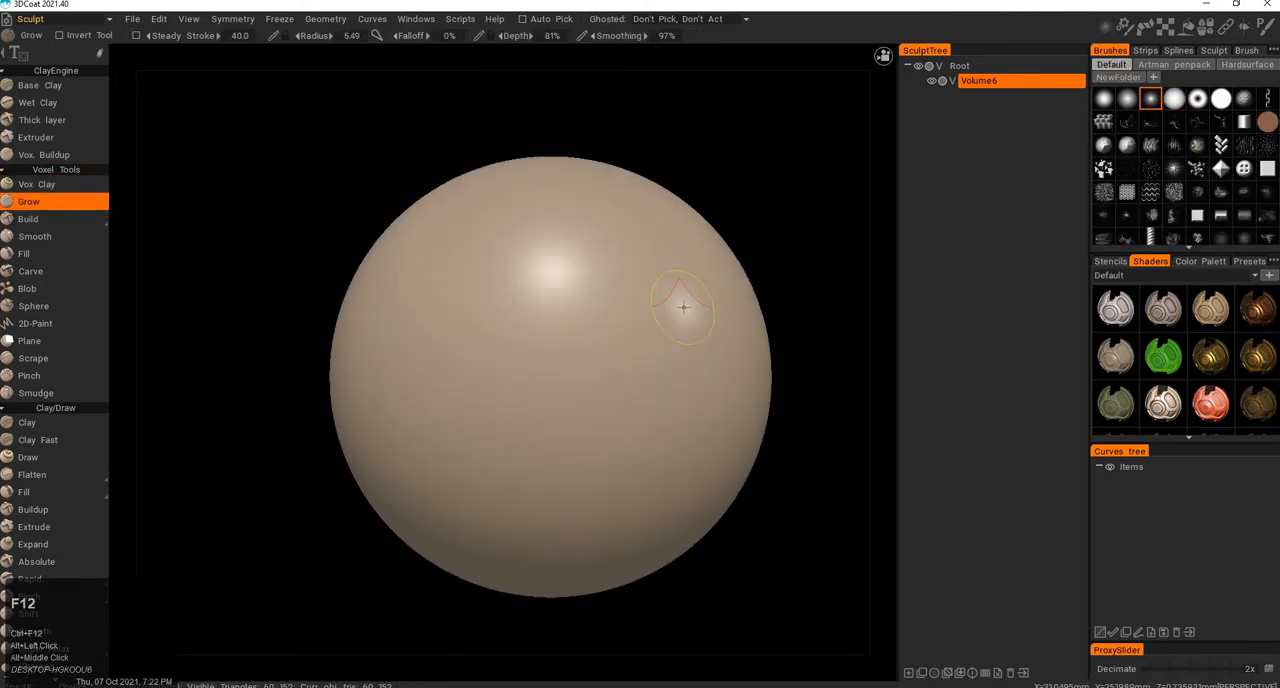
left_click(578, 250)
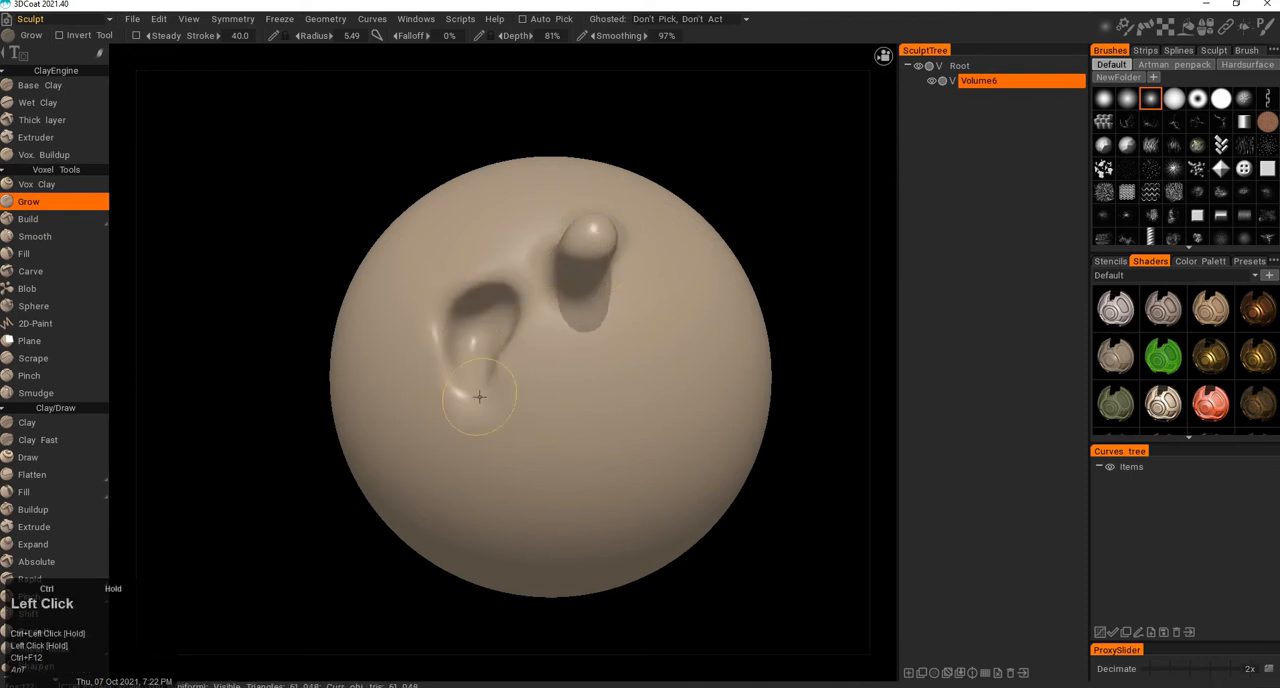
left_click_drag(478, 397, 468, 420)
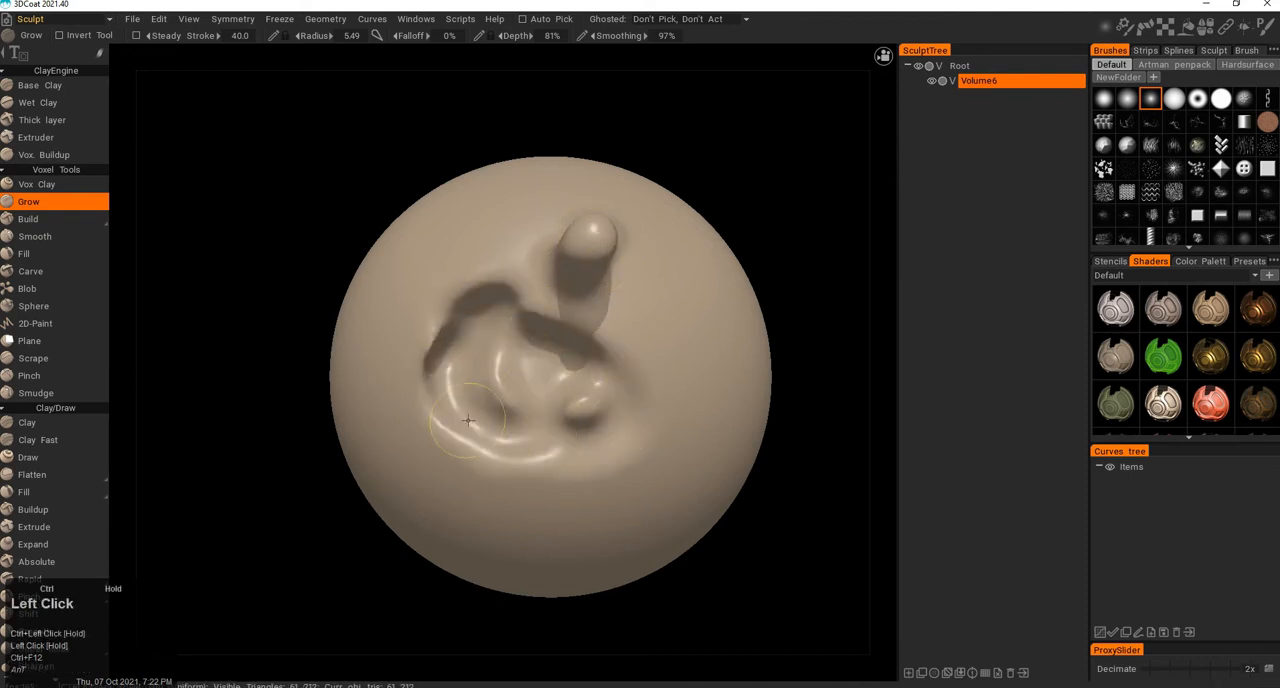
left_click_drag(468, 420, 418, 350)
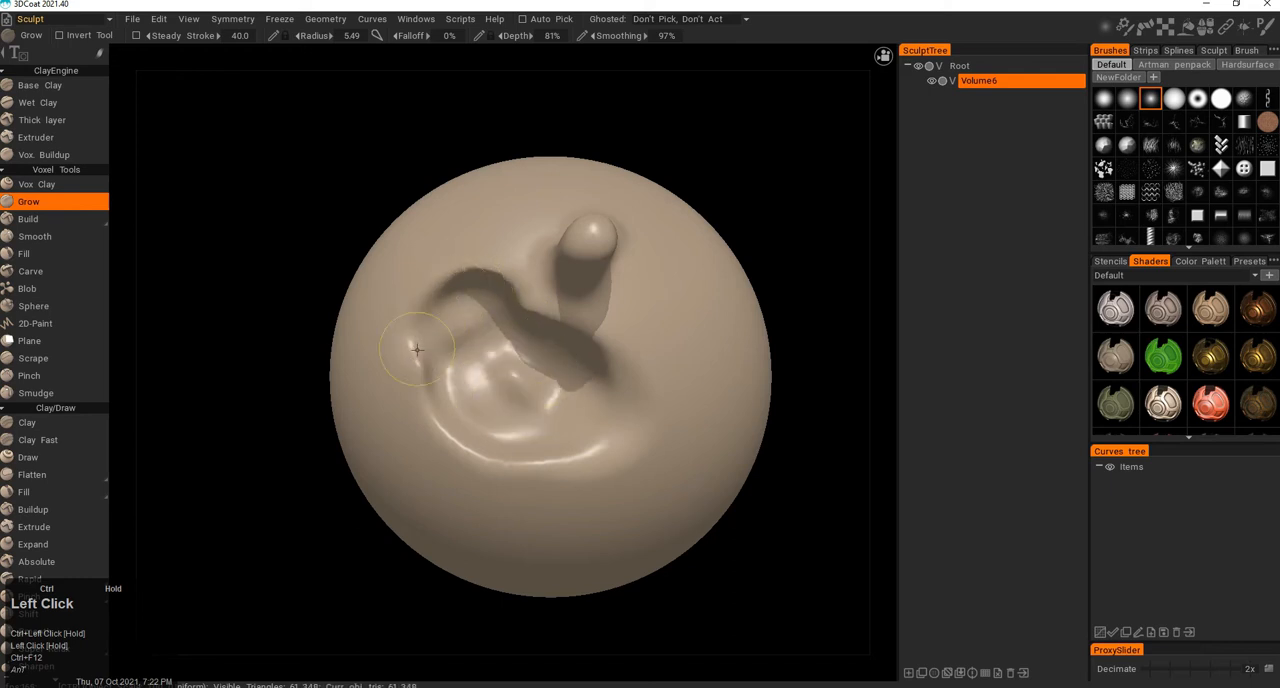
left_click_drag(418, 350, 512, 375)
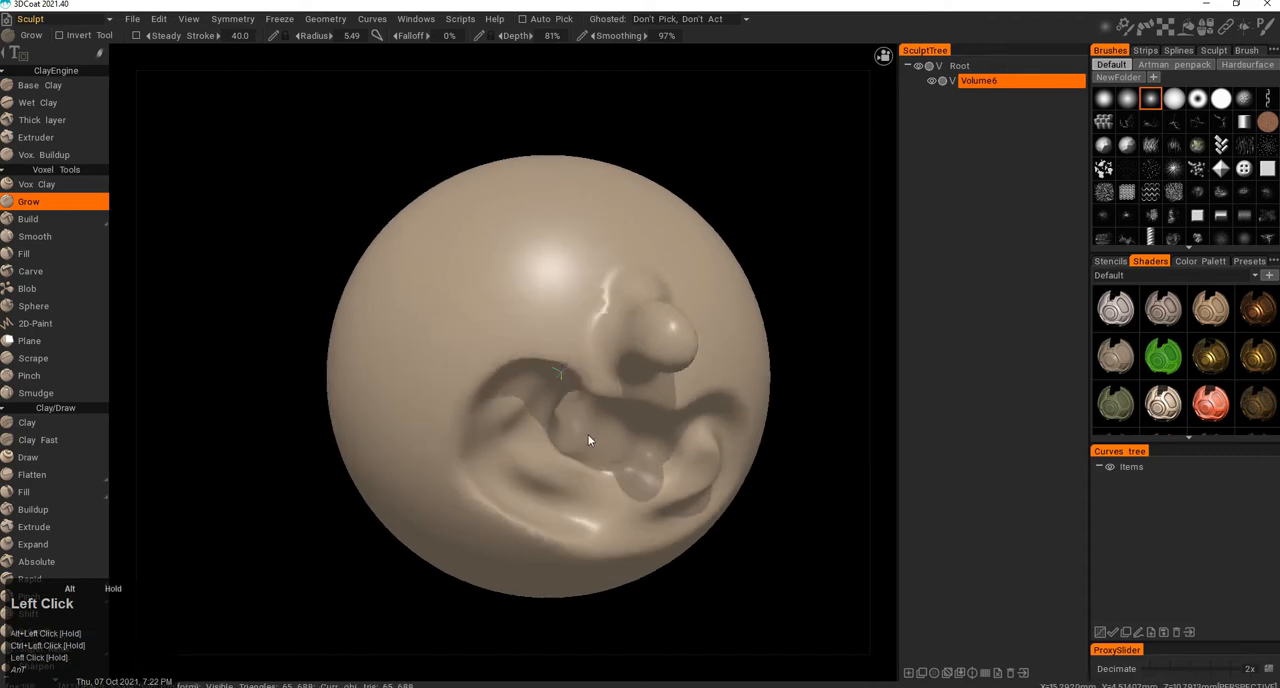
left_click(28, 218)
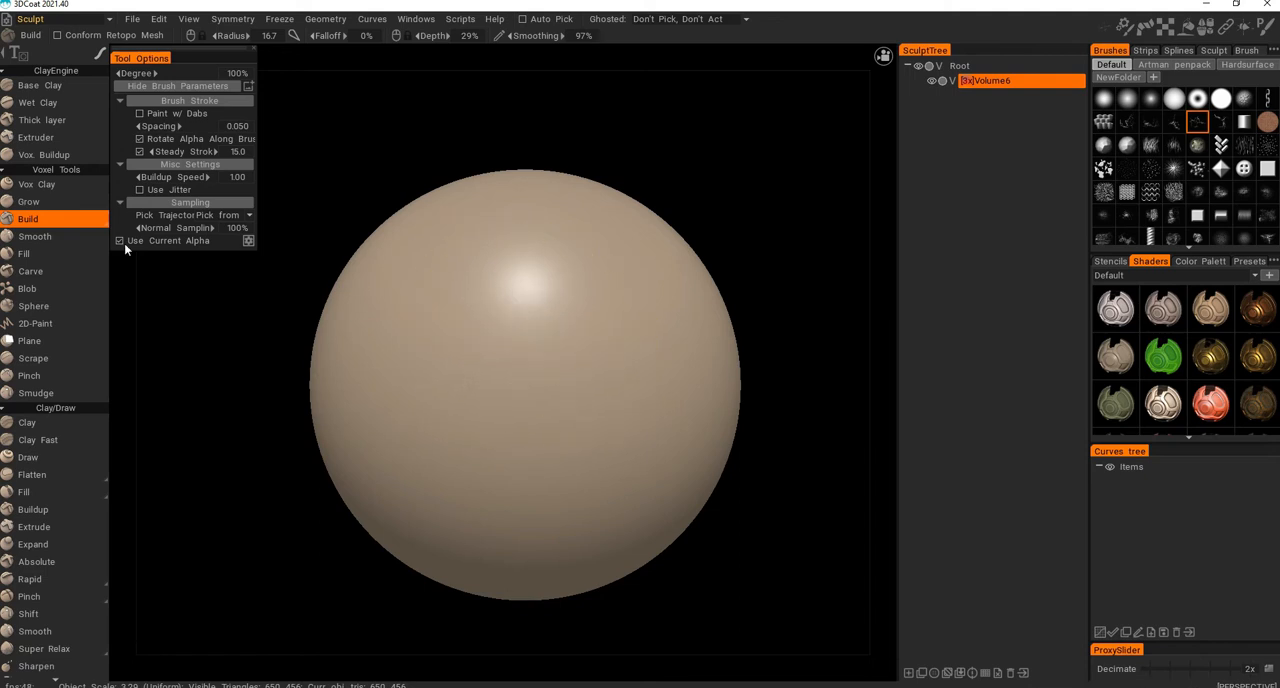
- Build a rough, craggy mound at the sphere centre, then switch to Smooth
left_click(580, 342)
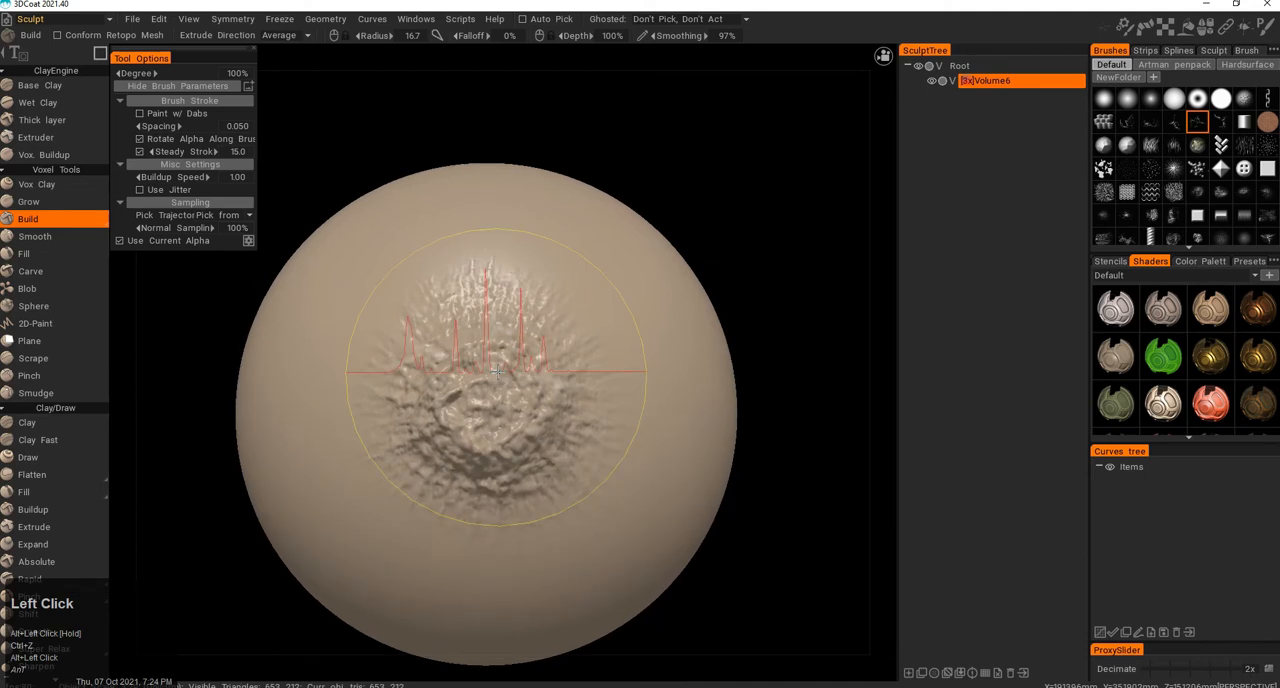
left_click(35, 236)
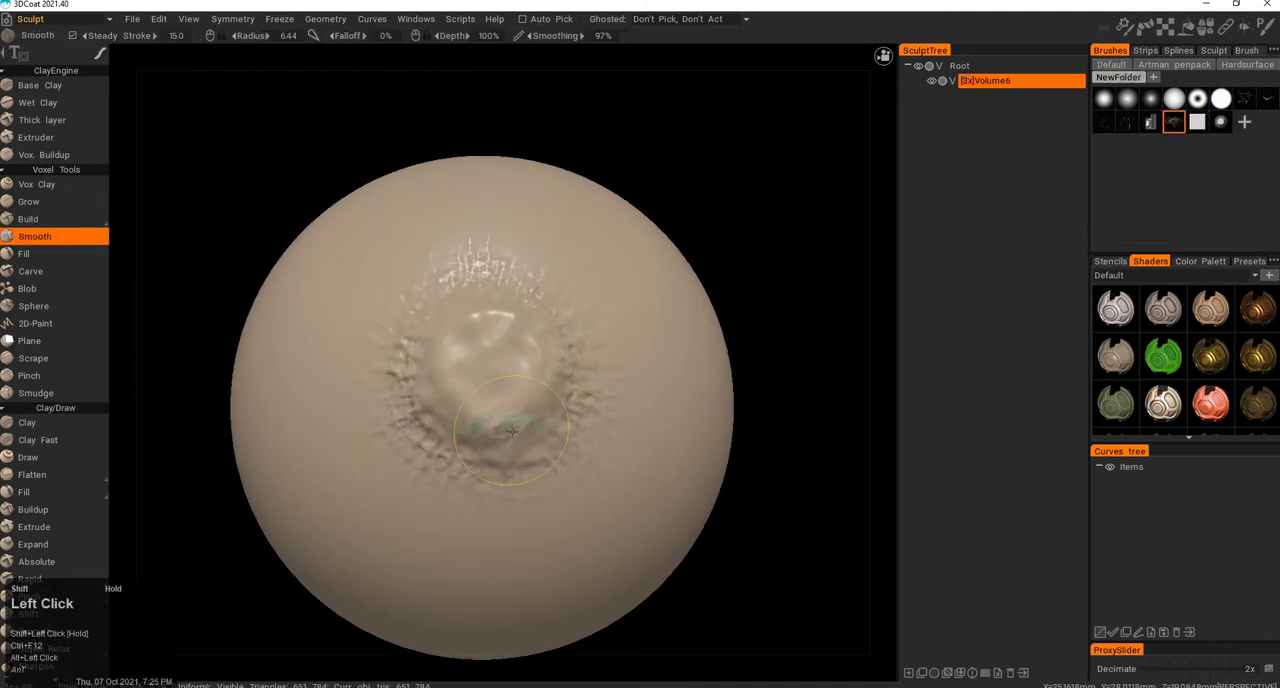
- Smooth the rough Build patch and fill the leftover hollows on the sphere
left_click(23, 253)
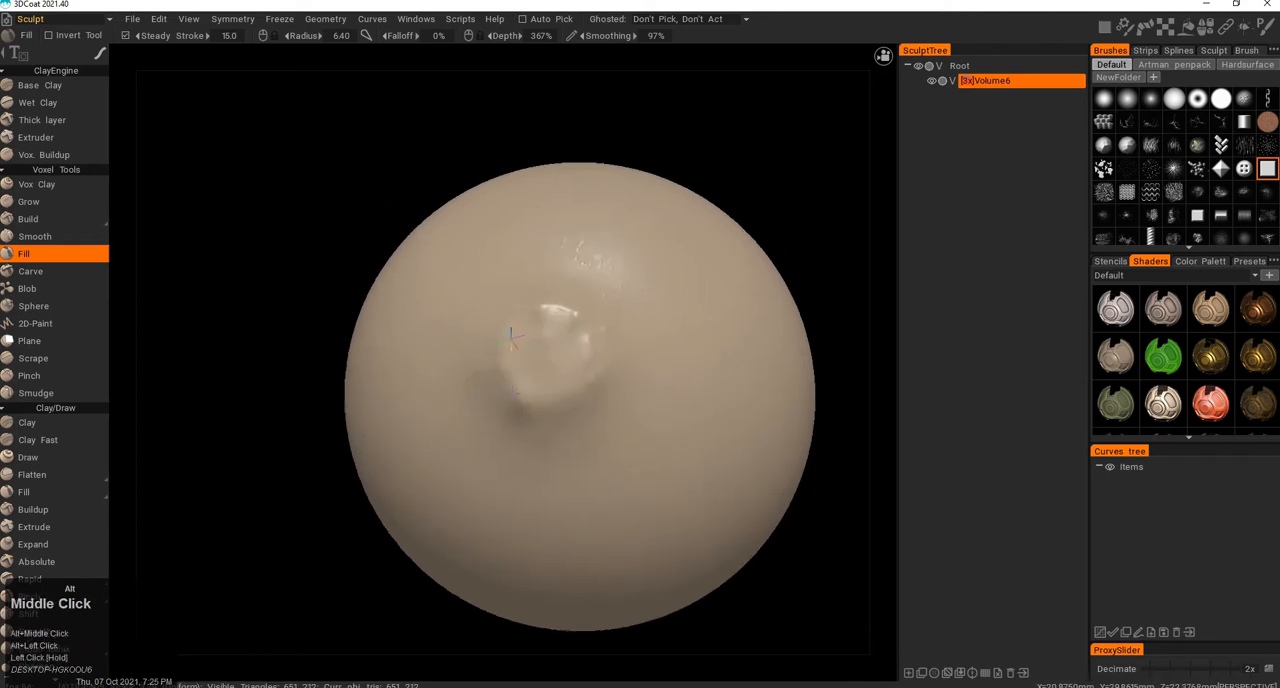
left_click(30, 271)
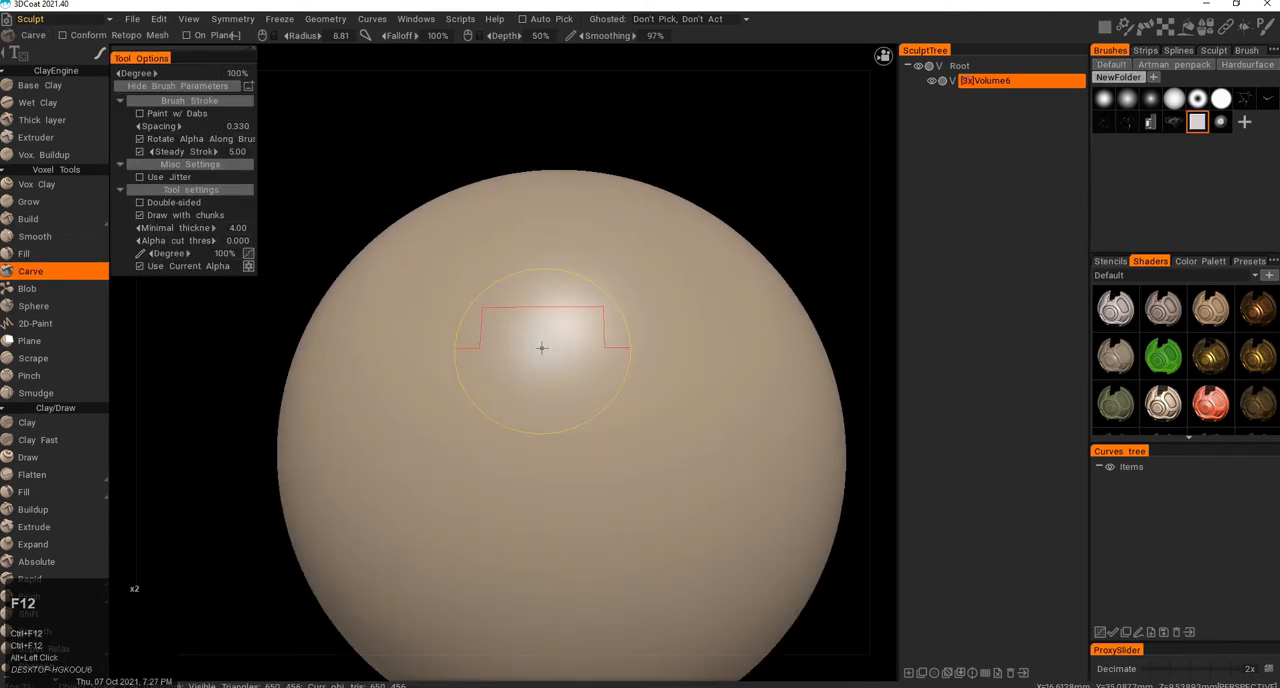
- Carve a stepped ledge into the sphere top, undo it, and carve another terrace
left_click(485, 383)
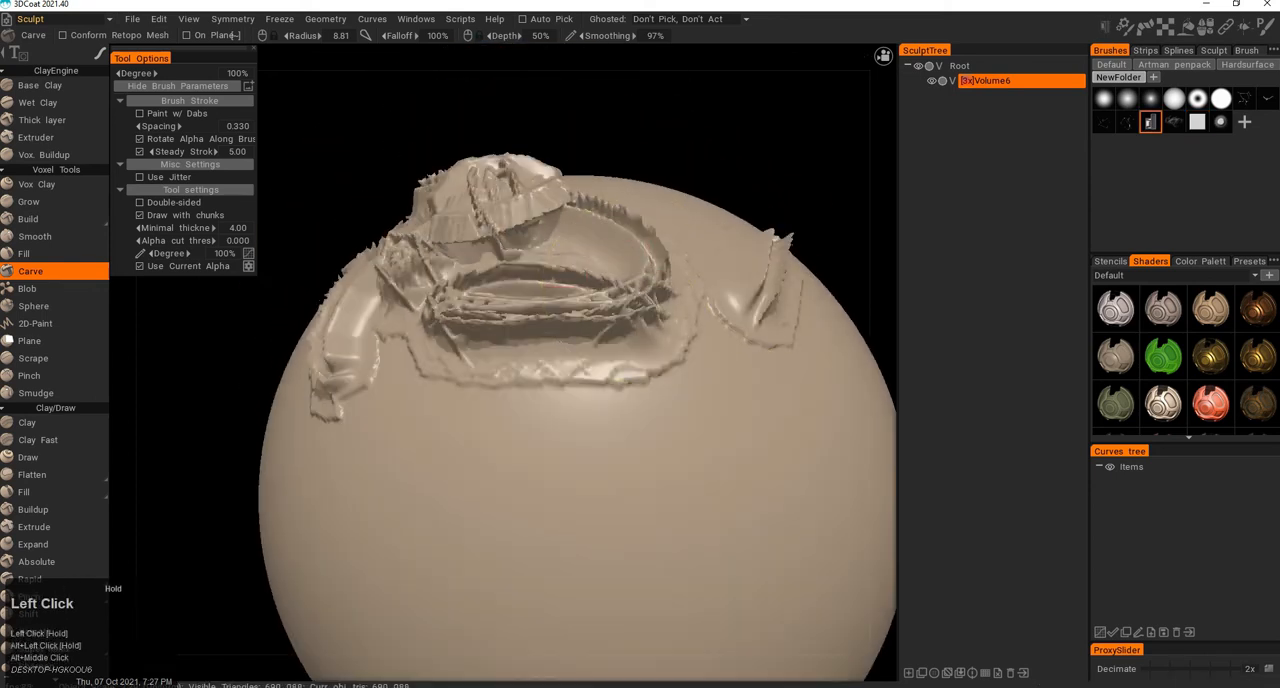
key("ctrl+z")
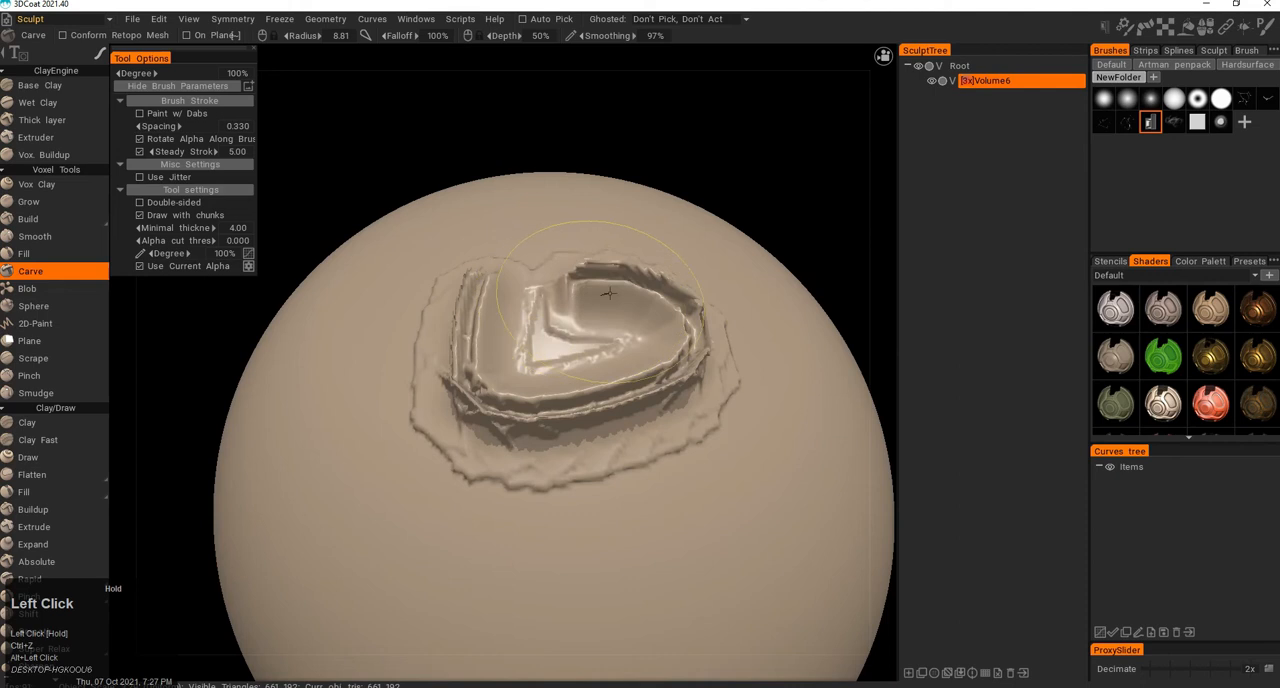
left_click(27, 288)
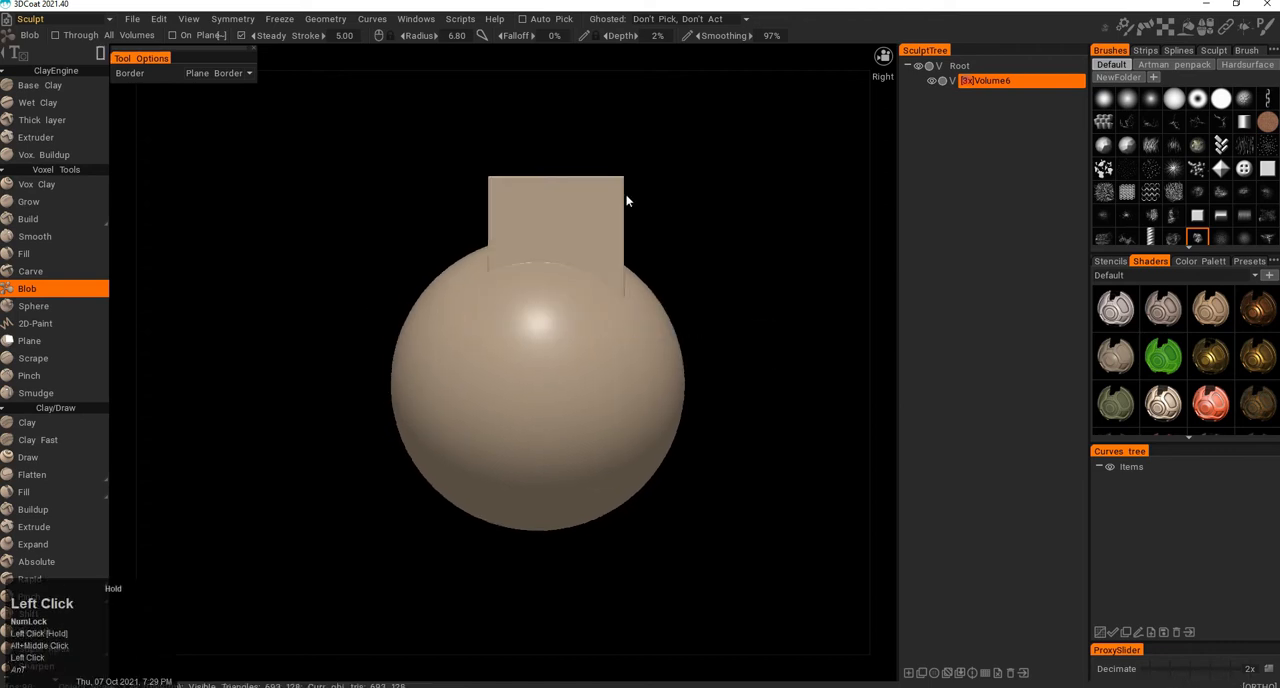
- Extrude square-alpha Blob slabs from the sphere top and around its sides
left_click_drag(628, 200, 464, 375)
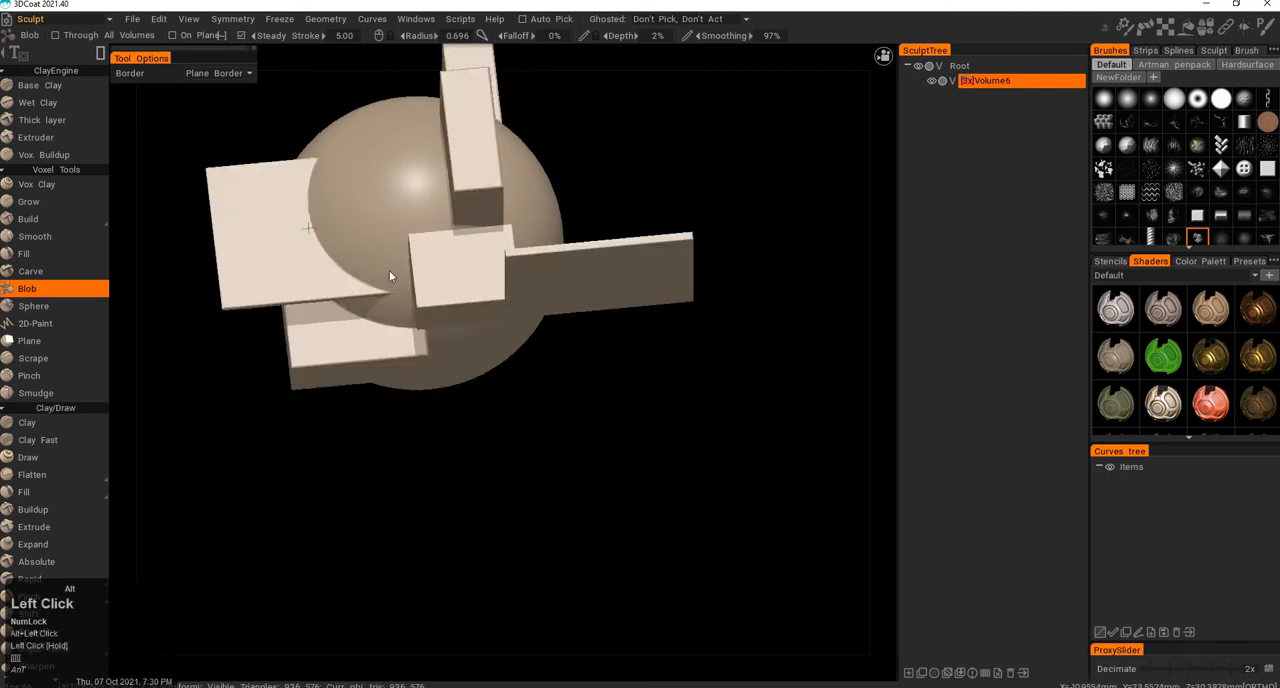
left_click(33, 306)
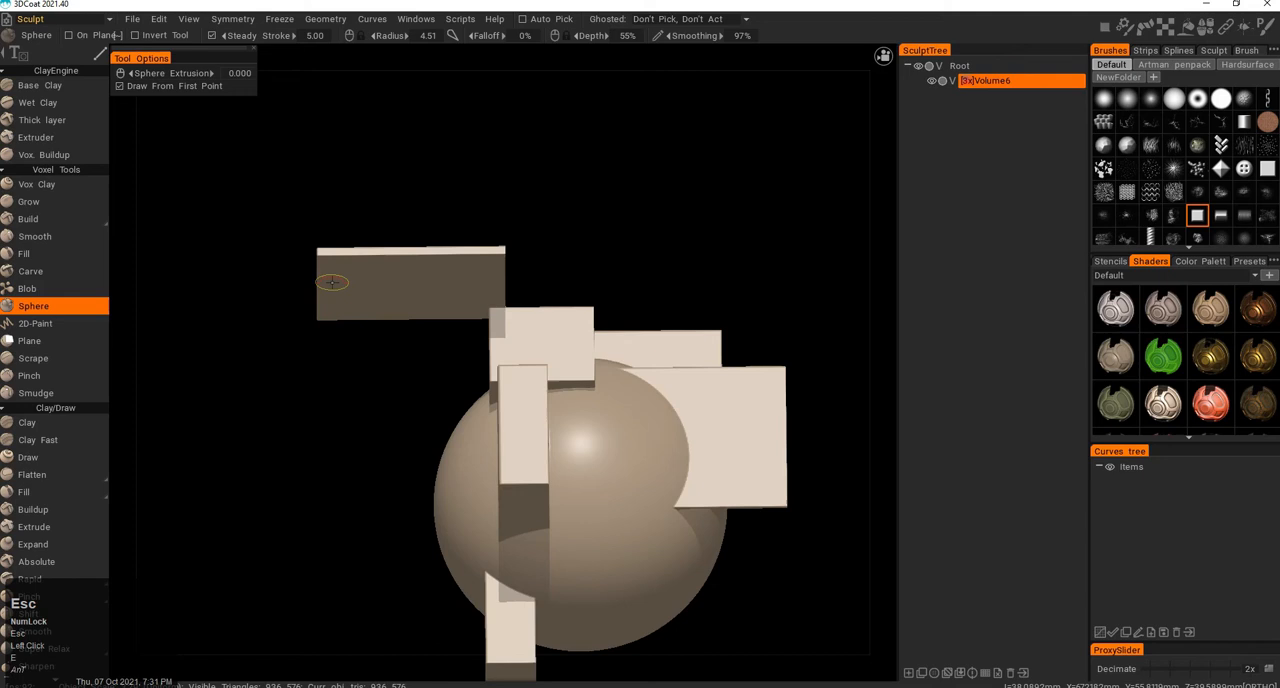
- Stamp spherical volume onto the floating slab with a Sphere-tool stroke
left_click_drag(332, 282, 490, 480)
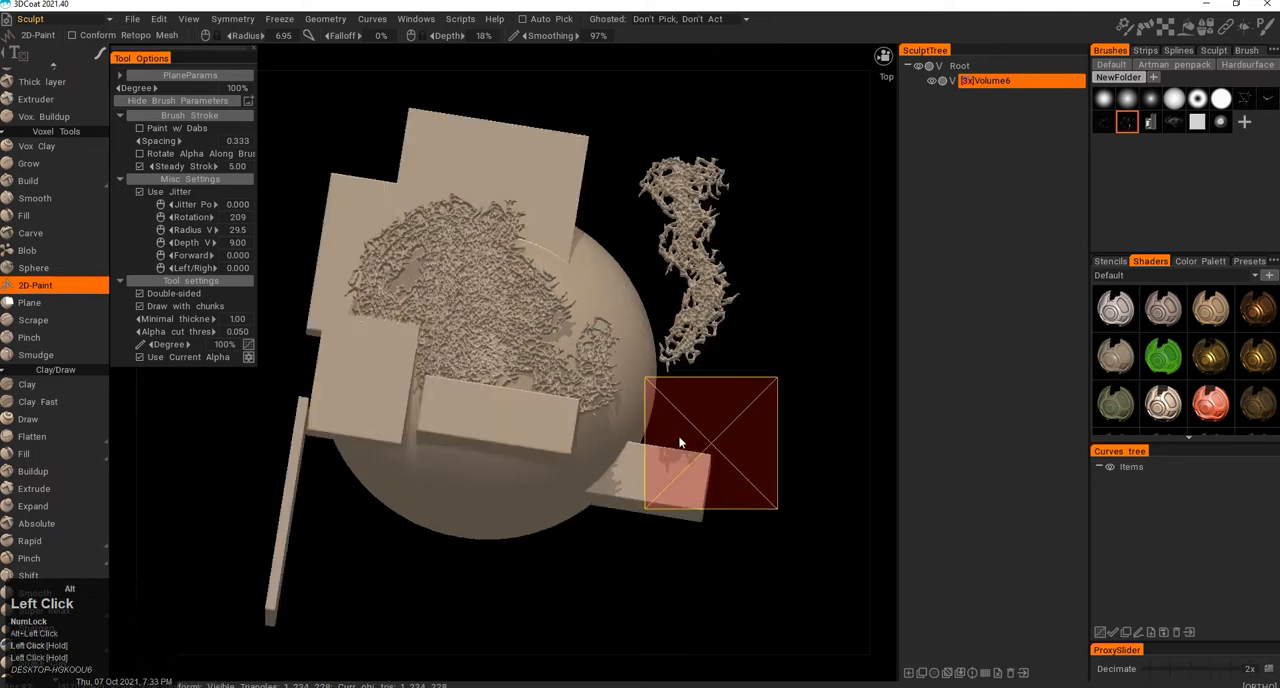
- Paint 2D-Paint strokes that scatter jittered voxel chunks over the slabs and sphere
left_click_drag(680, 442, 475, 295)
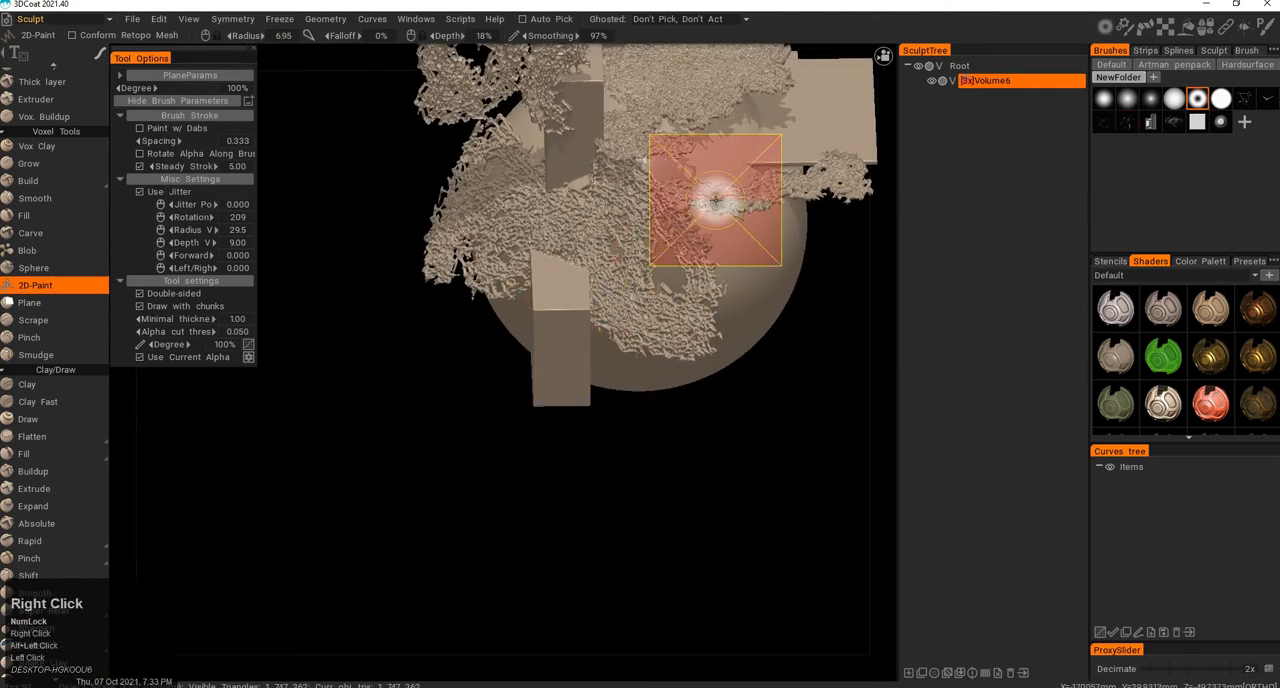
left_click_drag(715, 200, 515, 305)
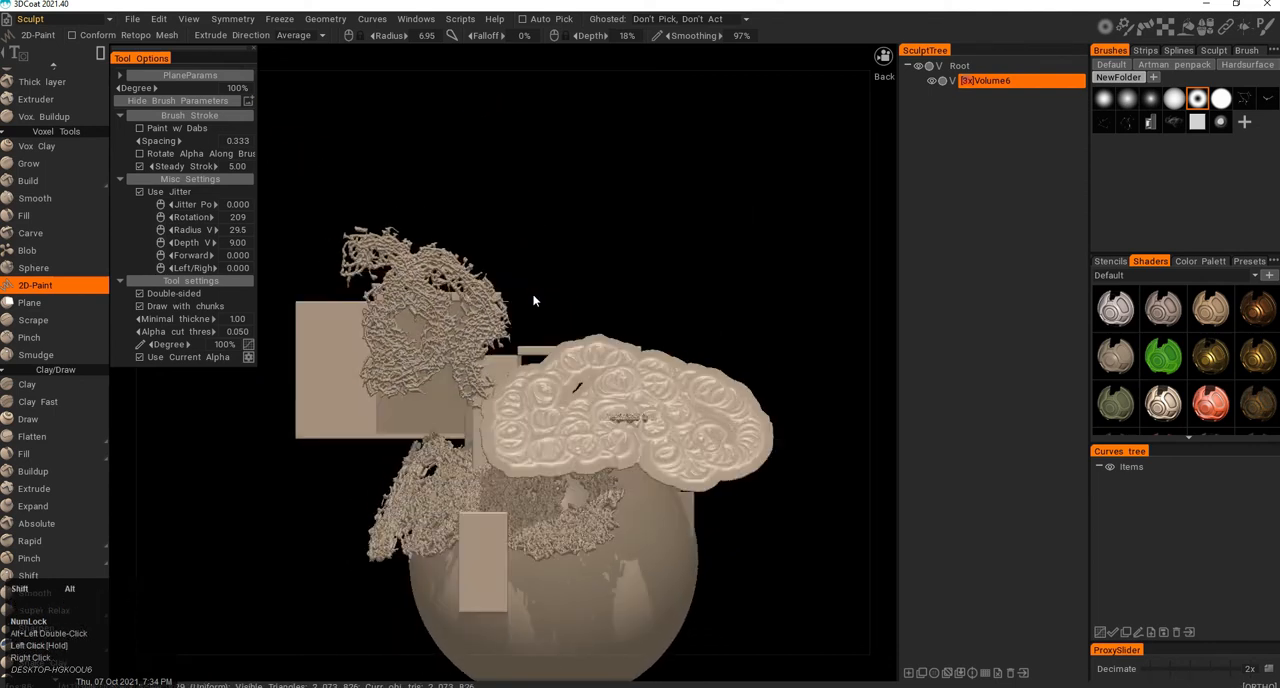
left_click(29, 302)
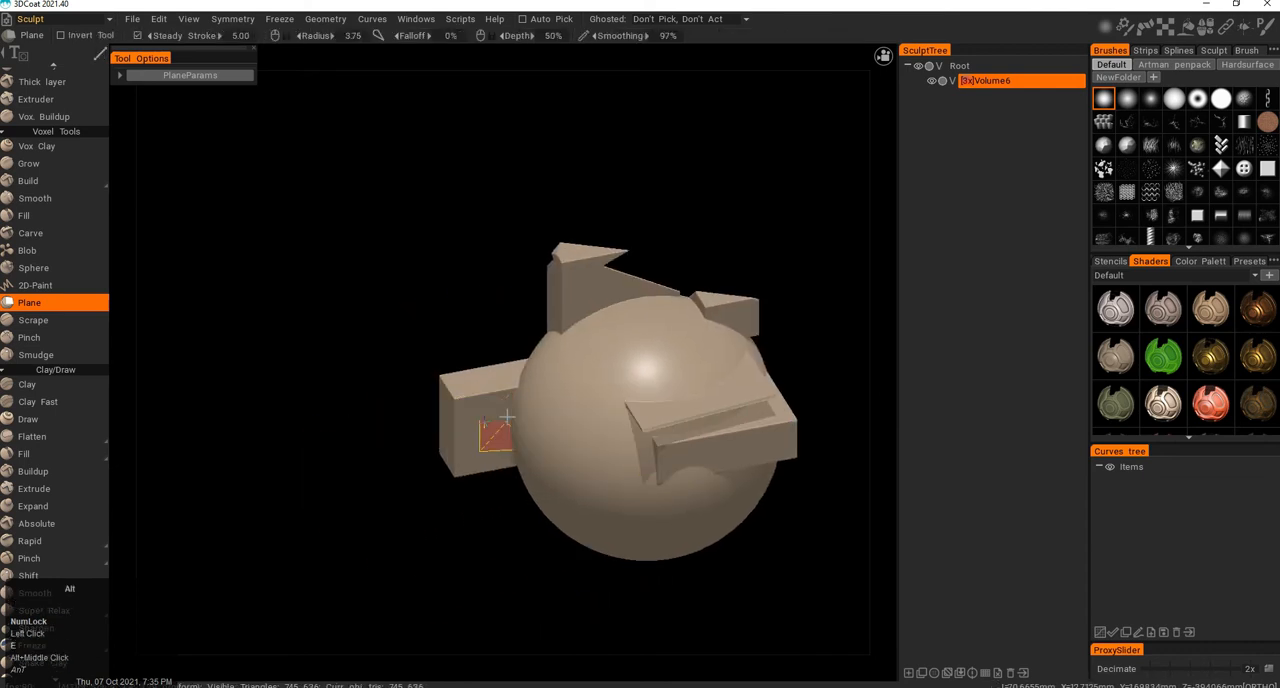
- Flatten a surface patch and an area near the sphere's centre with Plane strokes
left_click_drag(600, 400, 450, 330)
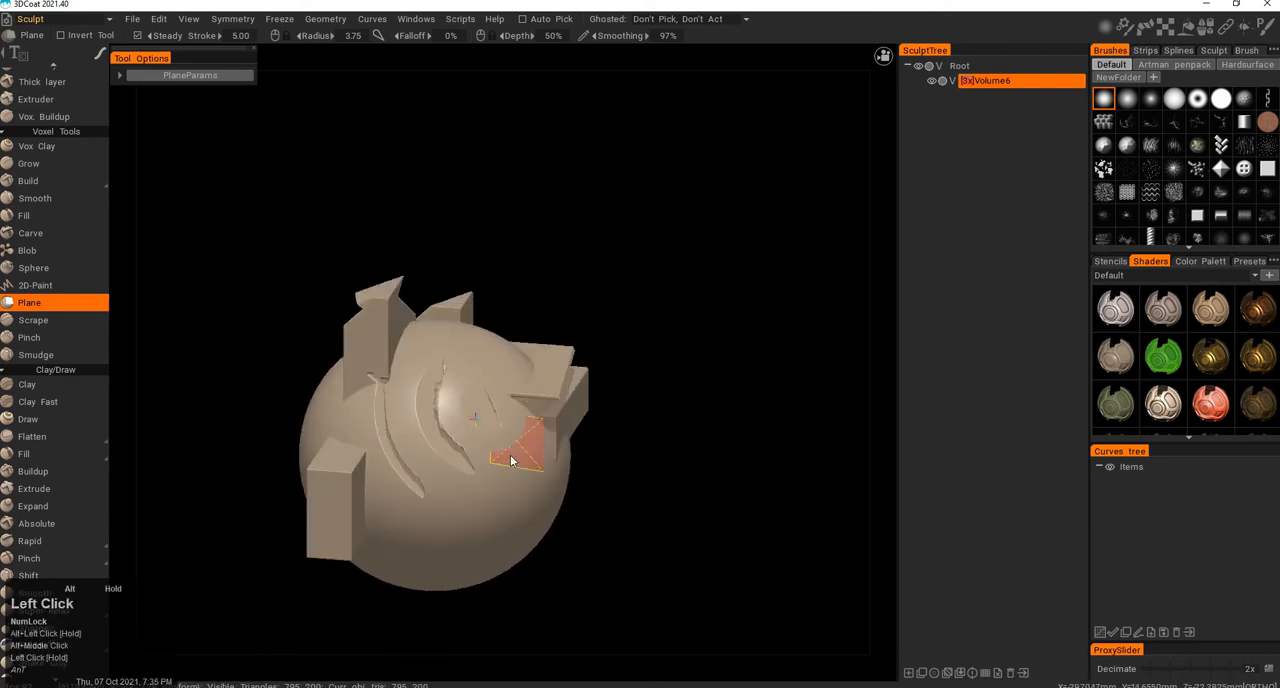
left_click_drag(515, 460, 498, 420)
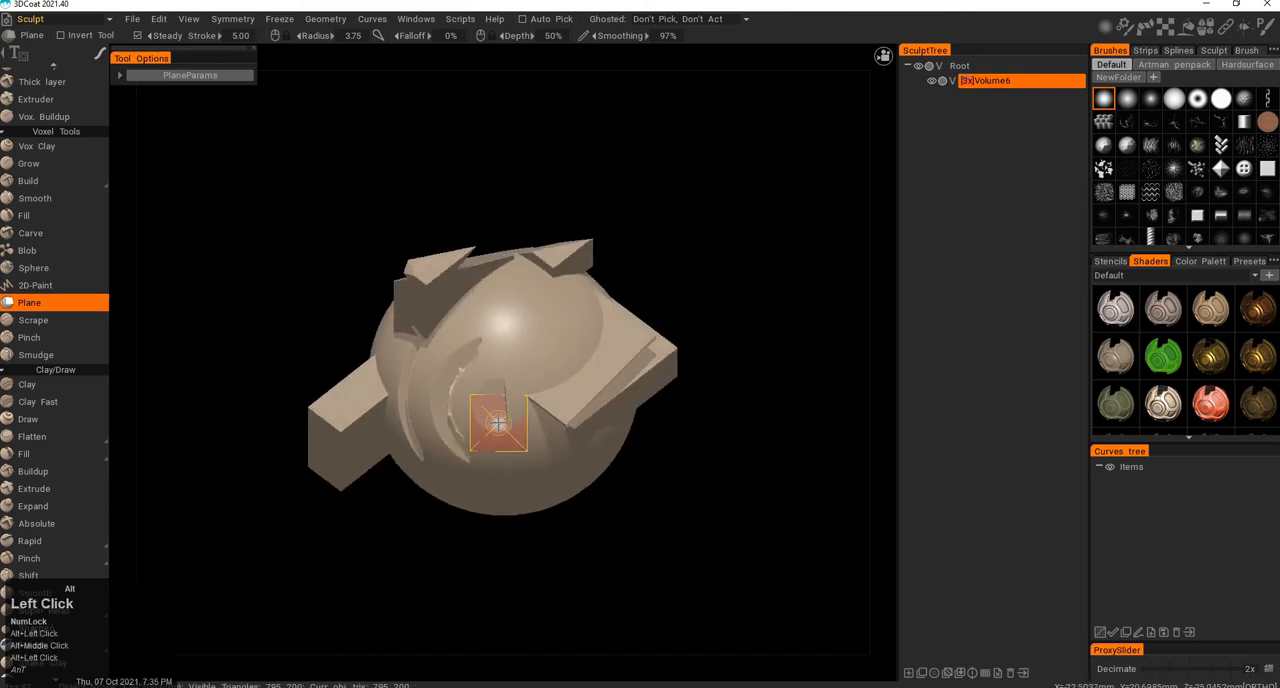
left_click(33, 320)
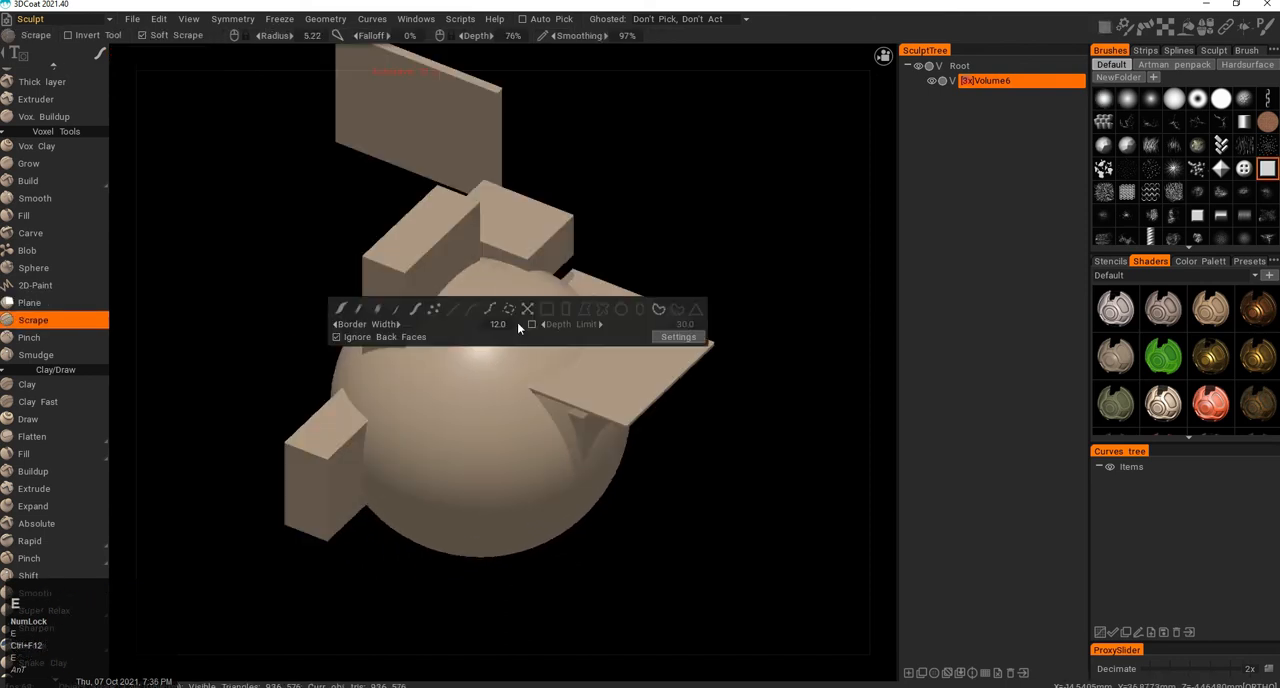
- Scrape down the top plates, the raised block near the top, and the side plates
left_click(530, 390)
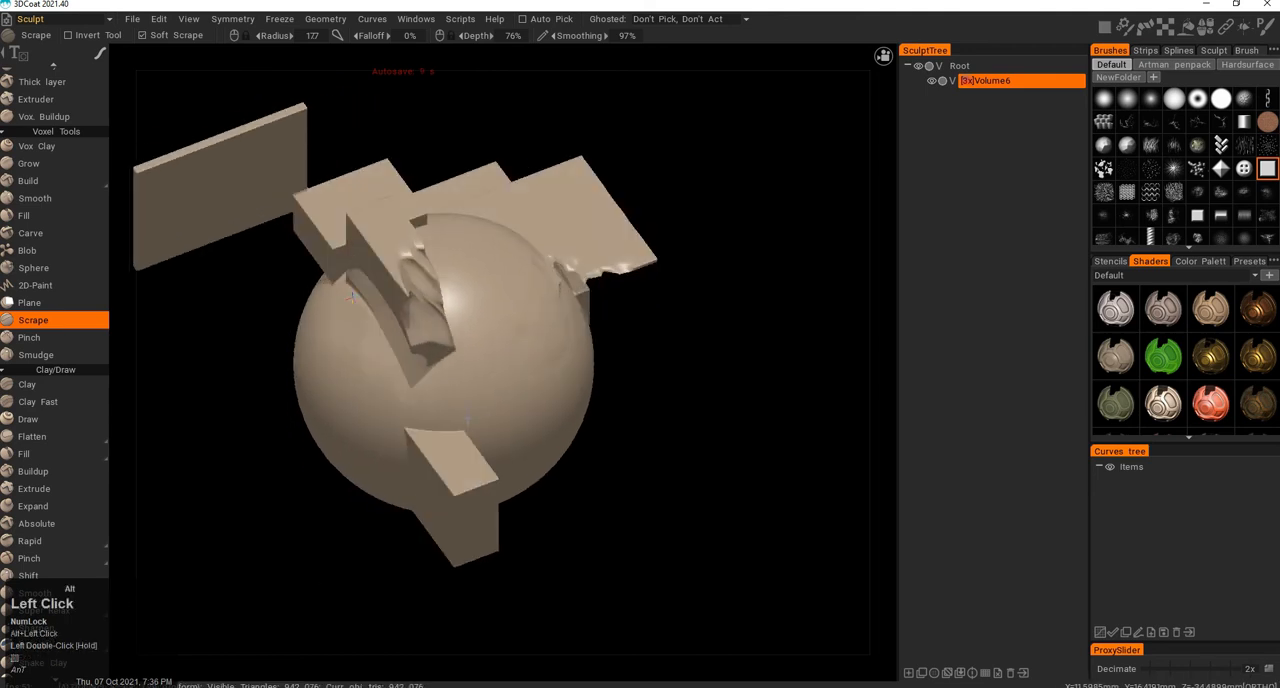
left_click_drag(450, 350, 445, 335)
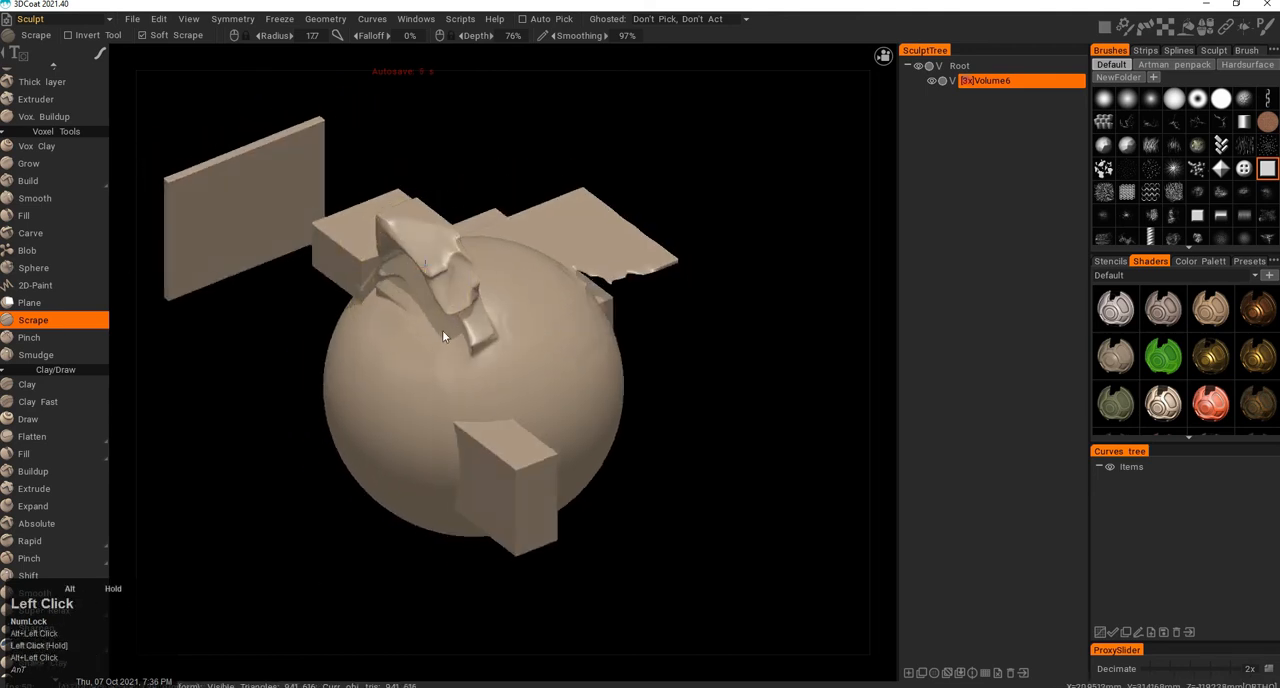
left_click_drag(445, 335, 470, 351)
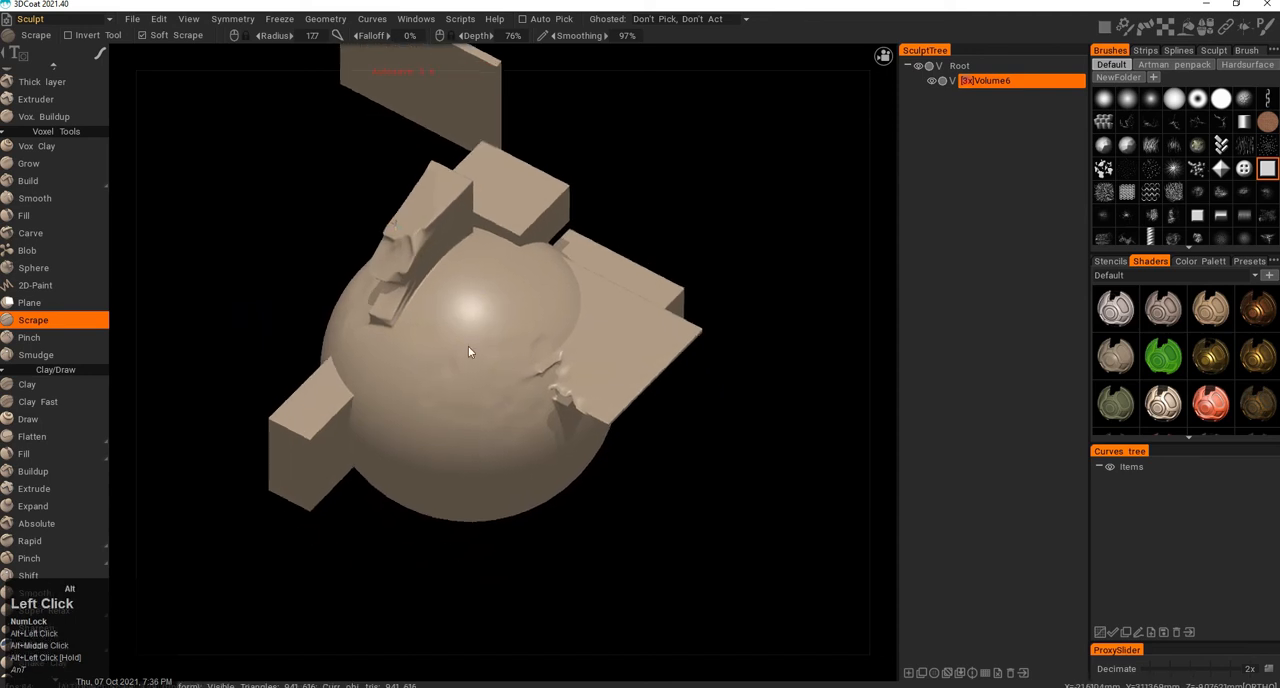
left_click_drag(470, 350, 505, 348)
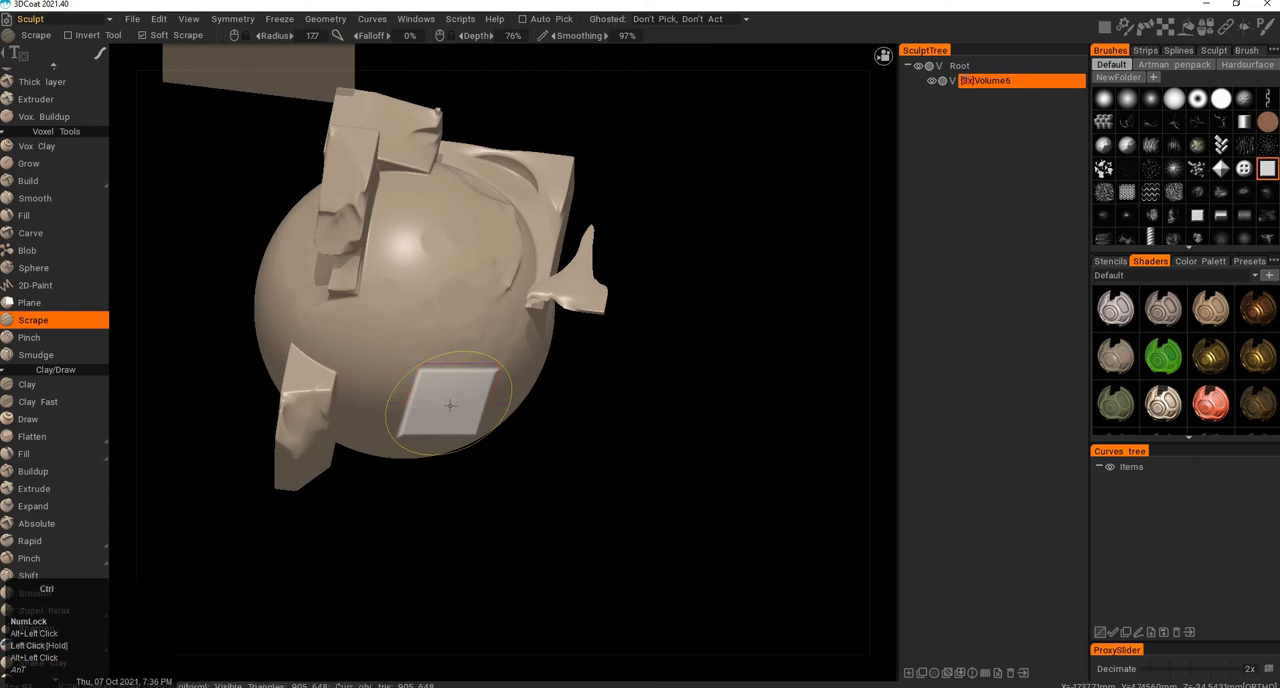
- Pinch the sphere's edges into sharp creases and browse the other Pinch brush variants
left_click(29, 337)
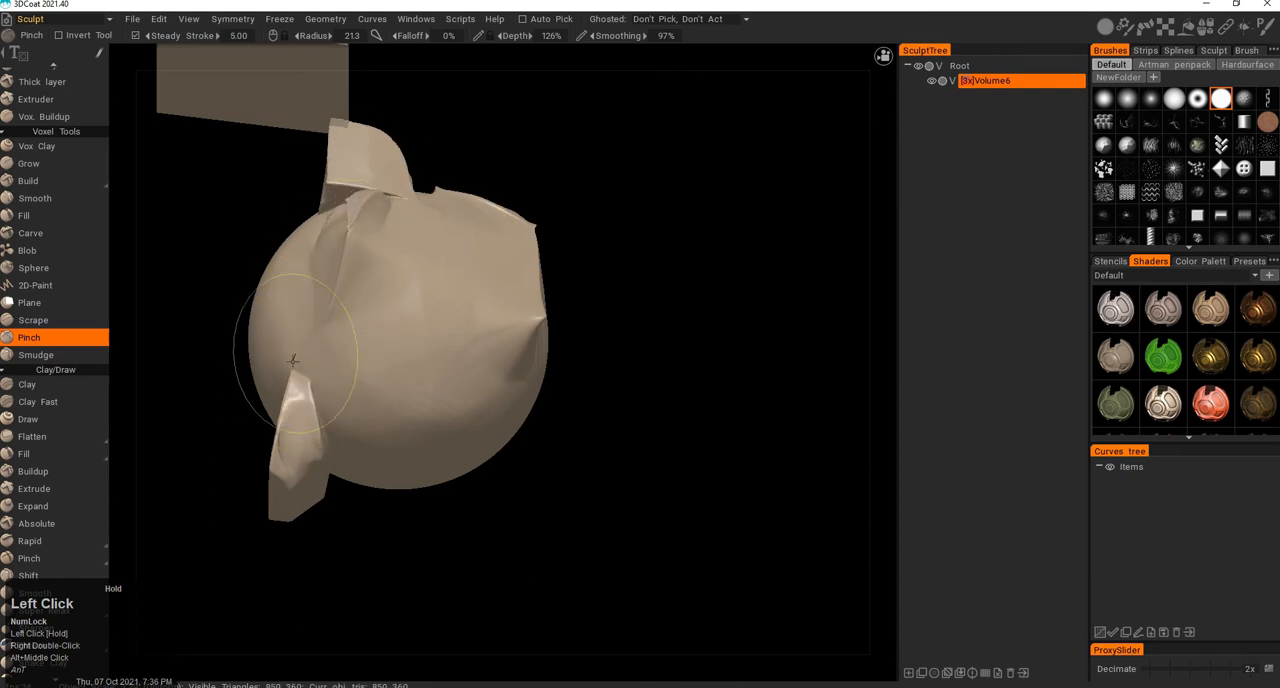
left_click(28, 558)
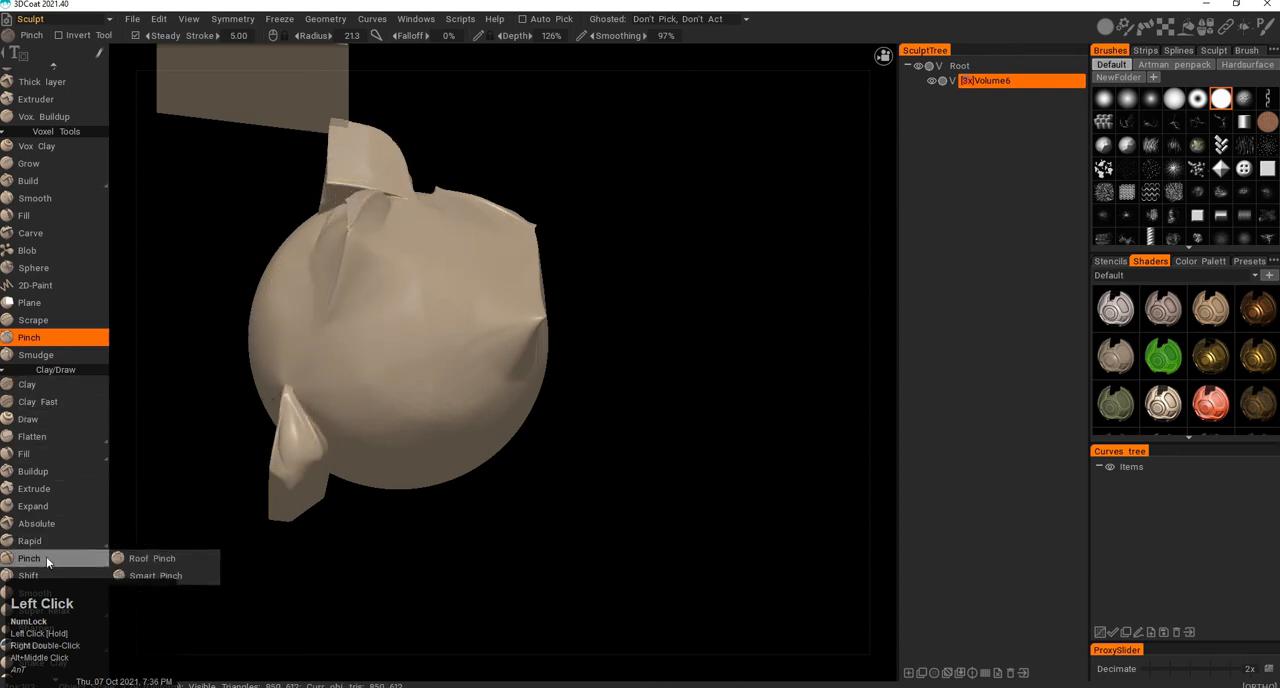
mouse_move(70, 355)
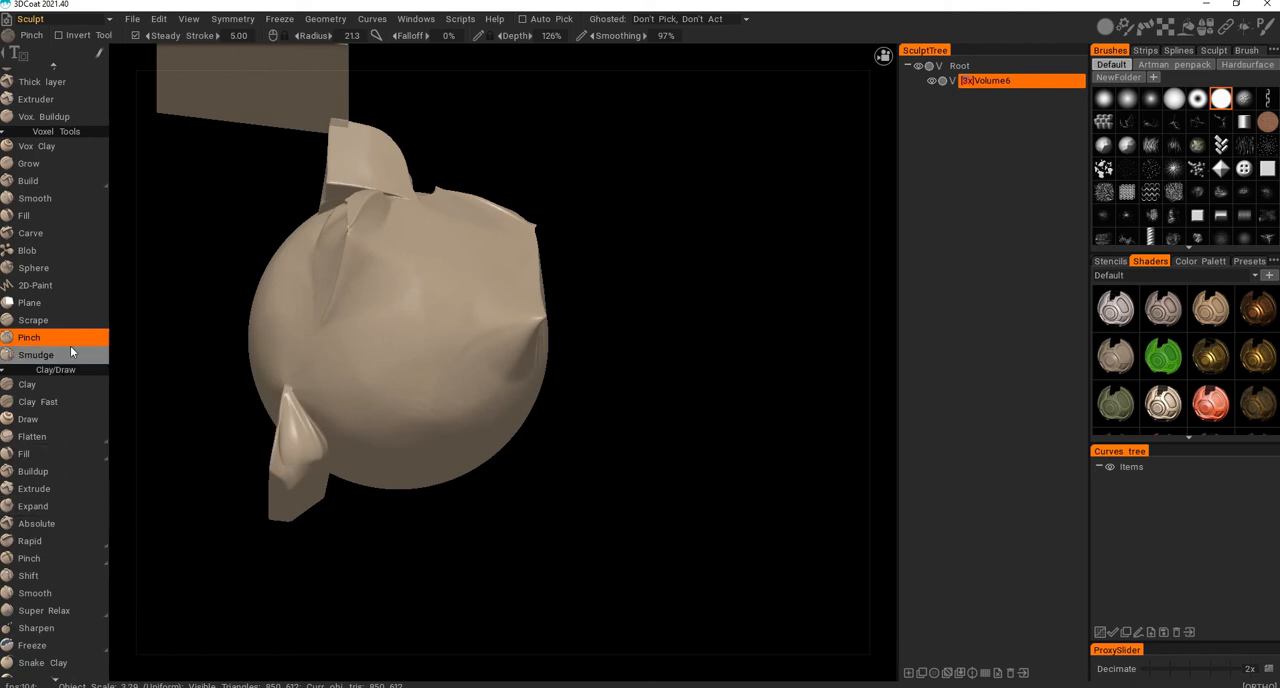
- Smear two swirled, dragged-out folds across the sphere's centre with the Smudge brush
left_click(36, 354)
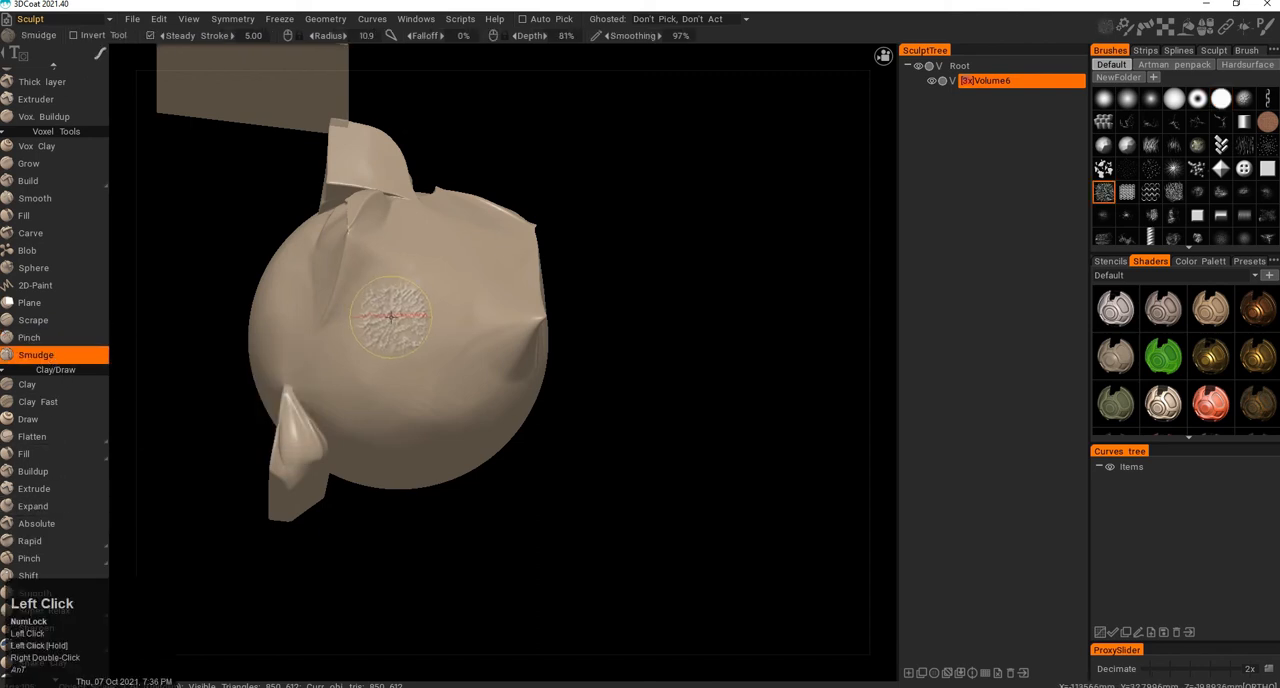
left_click_drag(390, 318, 320, 355)
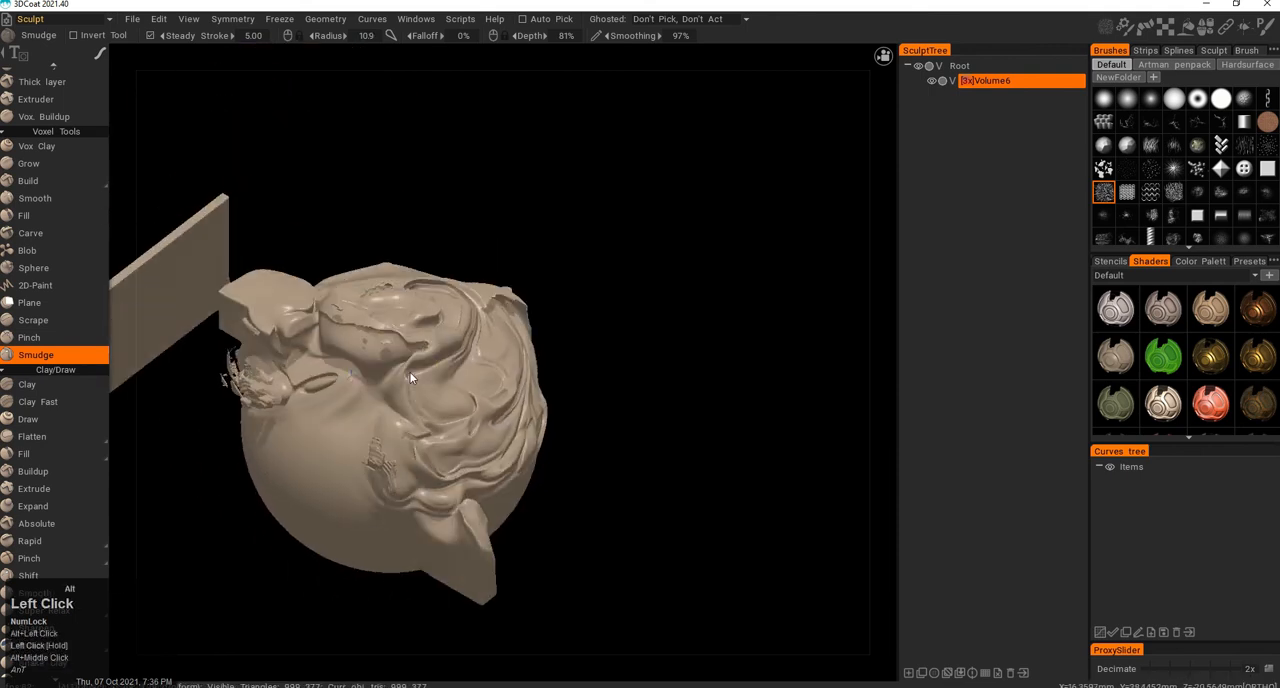
left_click_drag(410, 378, 345, 449)
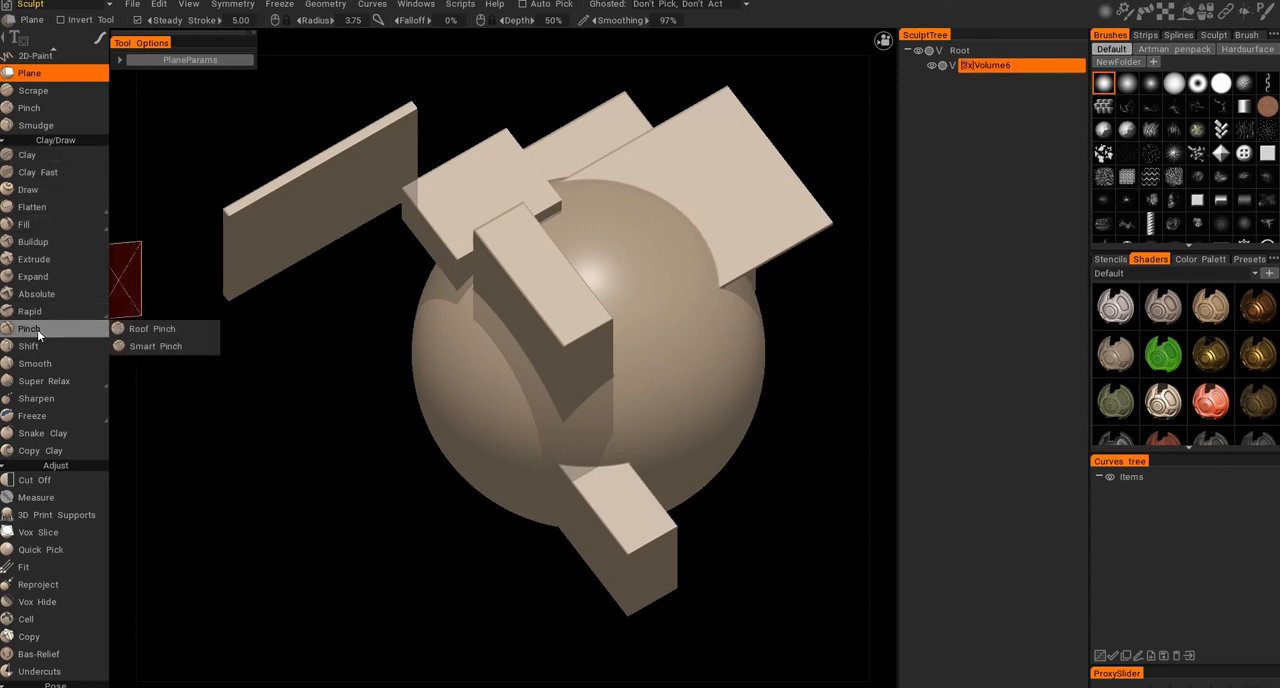
- Pinch a sharp groove down the sphere's front between the rectangular slabs
left_click(29, 328)
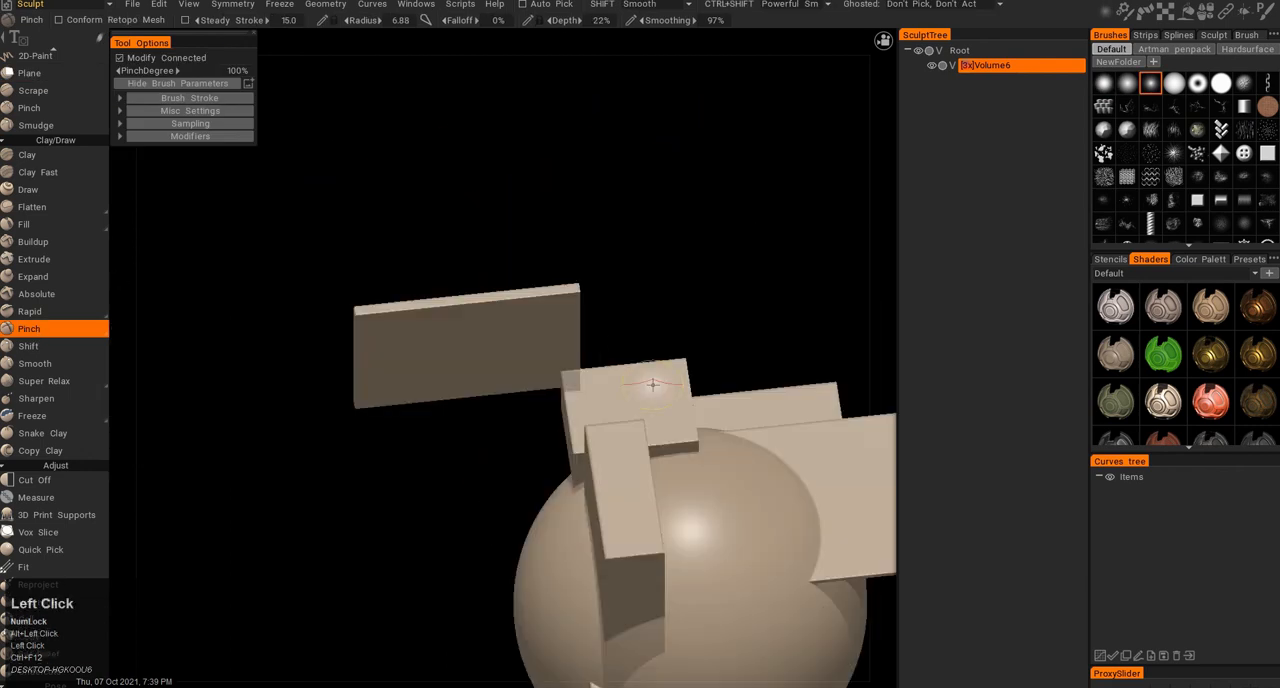
left_click_drag(650, 385, 635, 345)
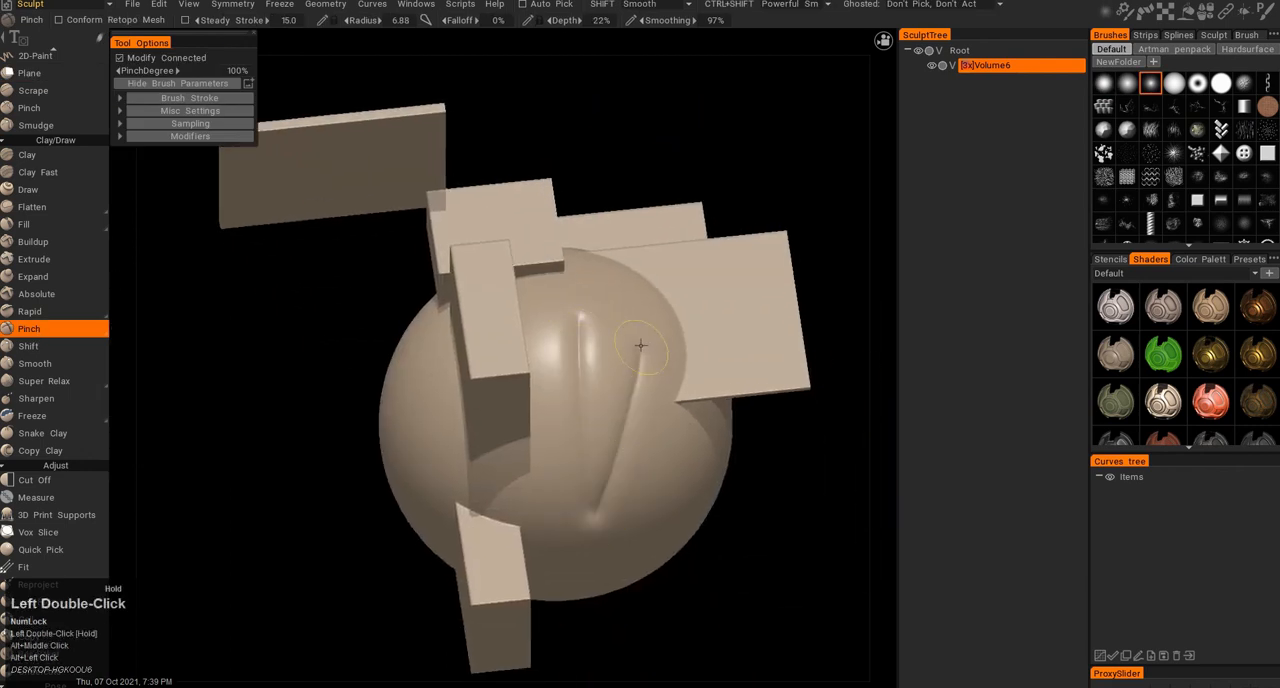